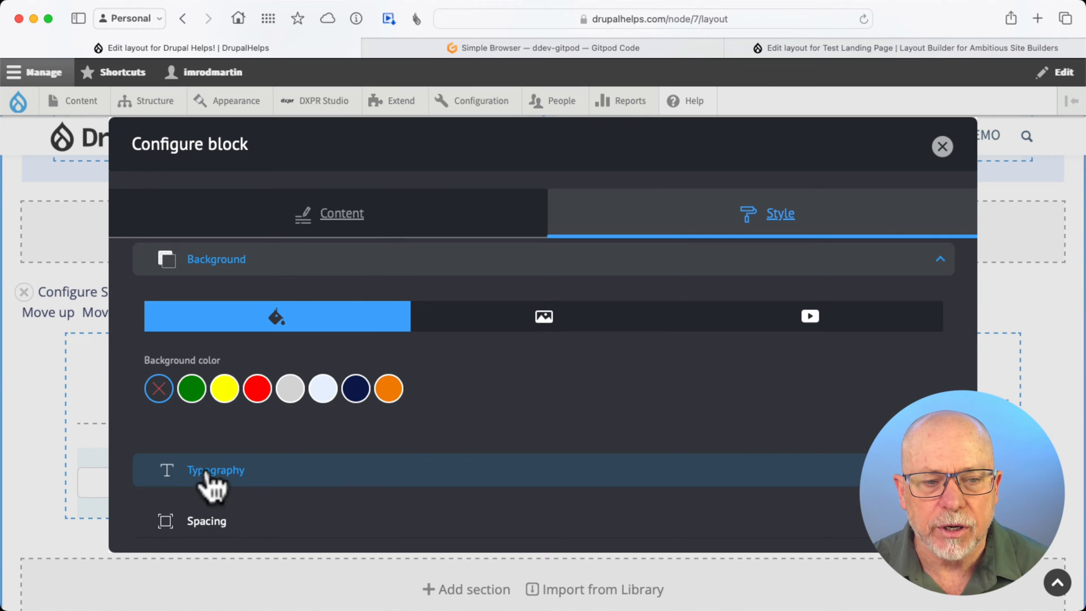
Close the Configure block dialog and go to Configuration > Content authoring > Bootstrap Styles
{"action": "left_click", "coordinate": [215, 470]}
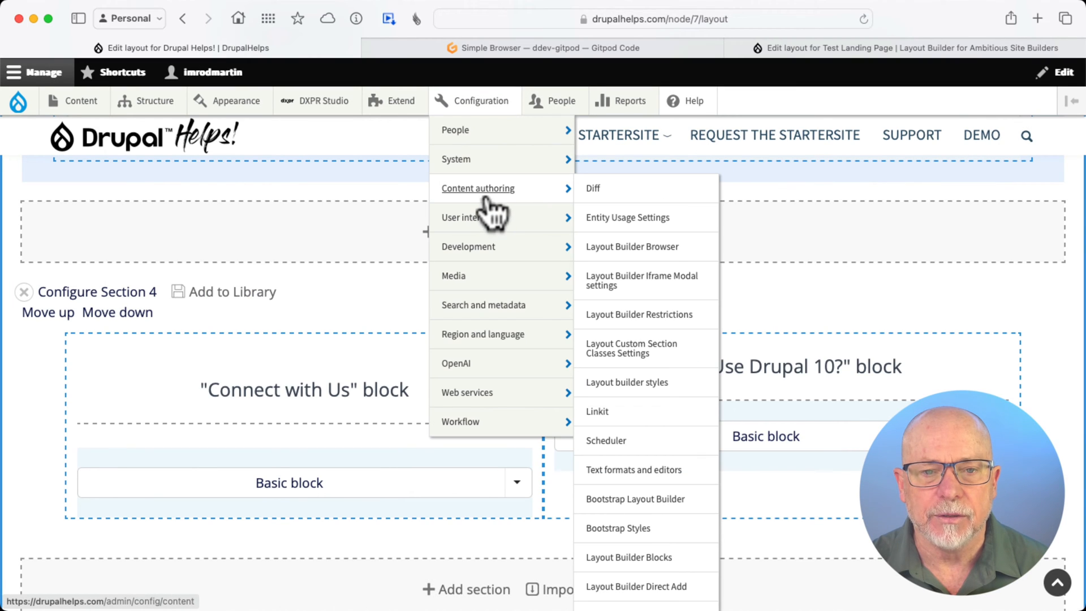
{"action": "mouse_move", "coordinate": [627, 545]}
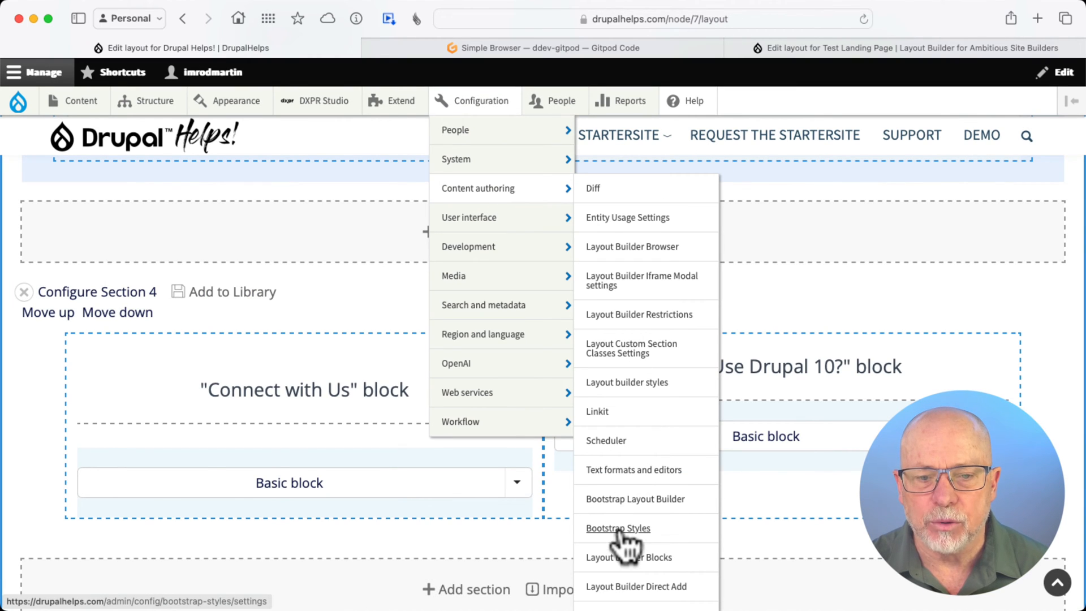
{"action": "left_click", "coordinate": [618, 528]}
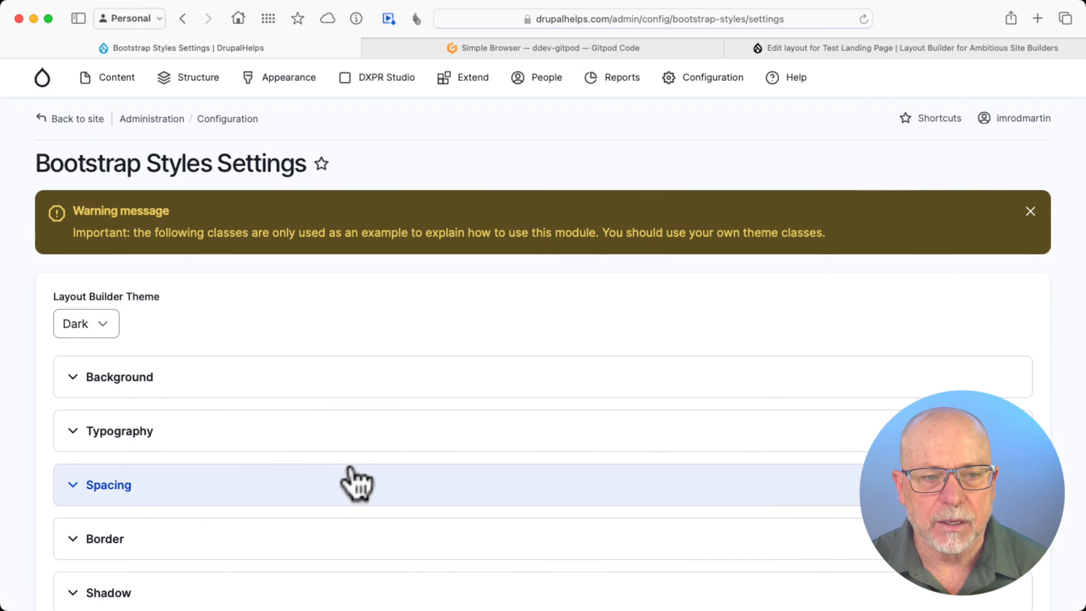
Expand Background and Typography to show classes like bs-bg-orange and bs-text-orange
{"action": "left_click", "coordinate": [119, 376]}
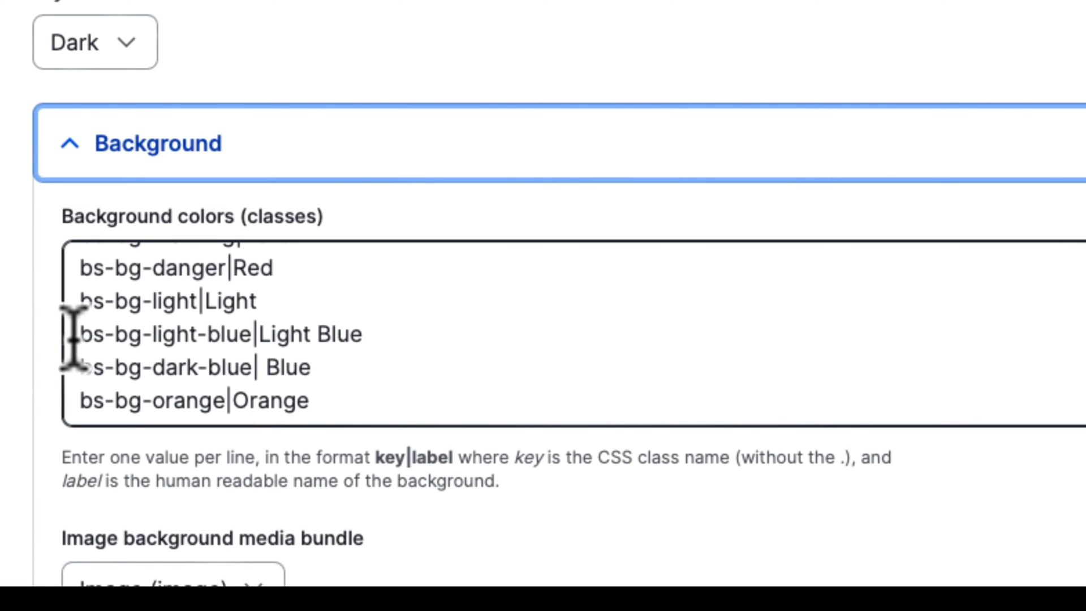
{"action": "mouse_move", "coordinate": [146, 360]}
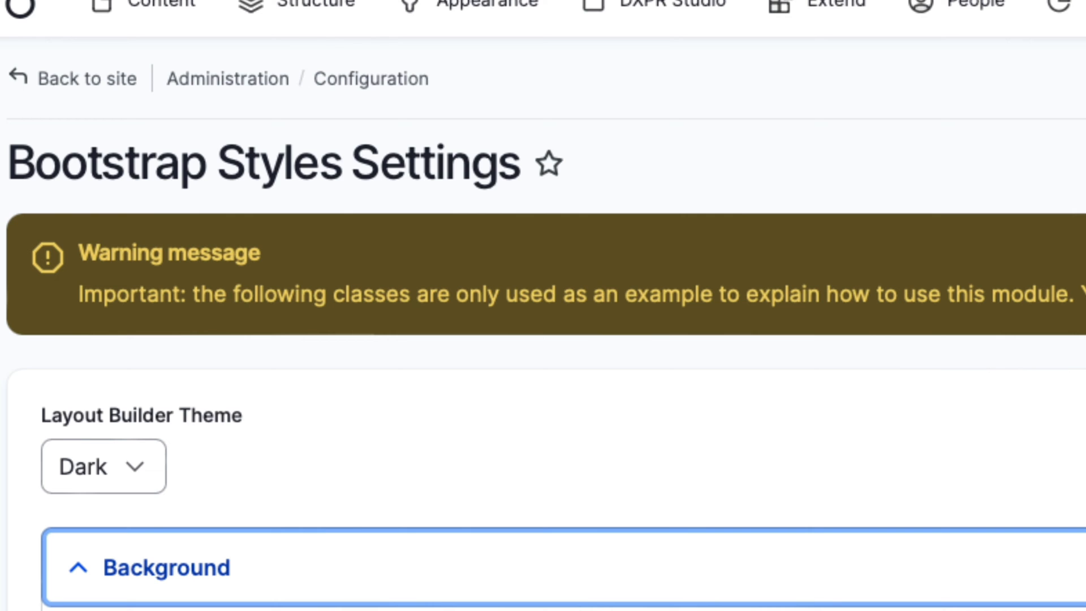
{"action": "scroll", "scroll_direction": "down", "scroll_amount": 3}
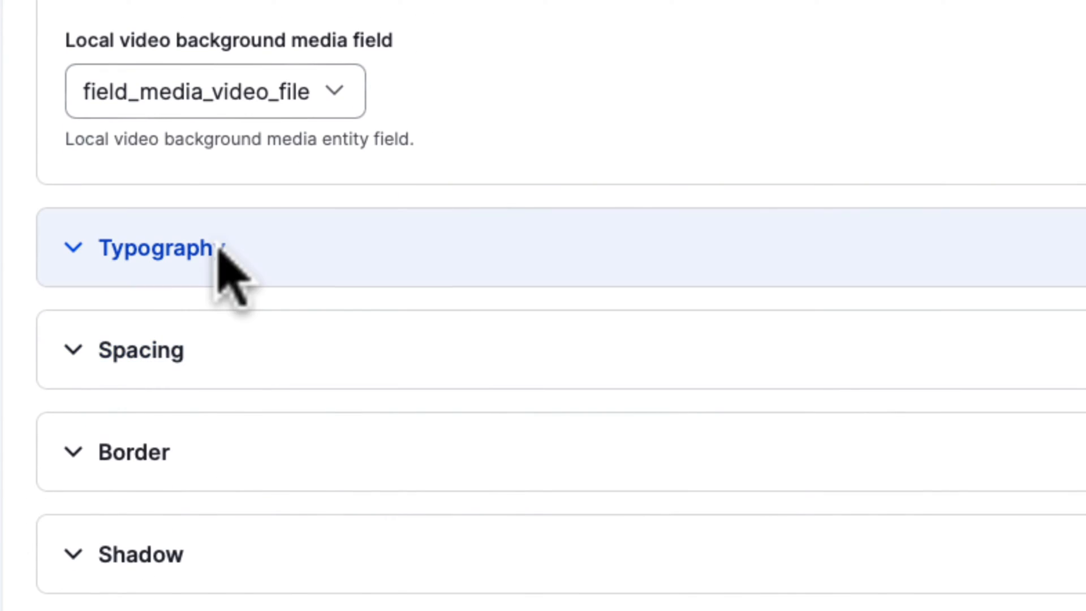
{"action": "left_click", "coordinate": [159, 247]}
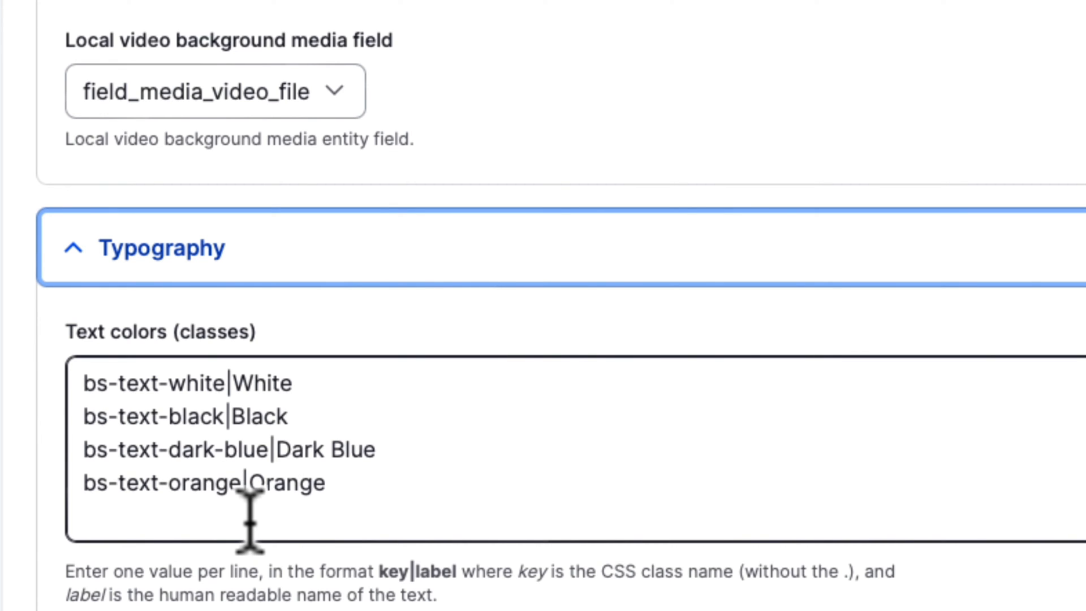
{"action": "left_click", "coordinate": [712, 77]}
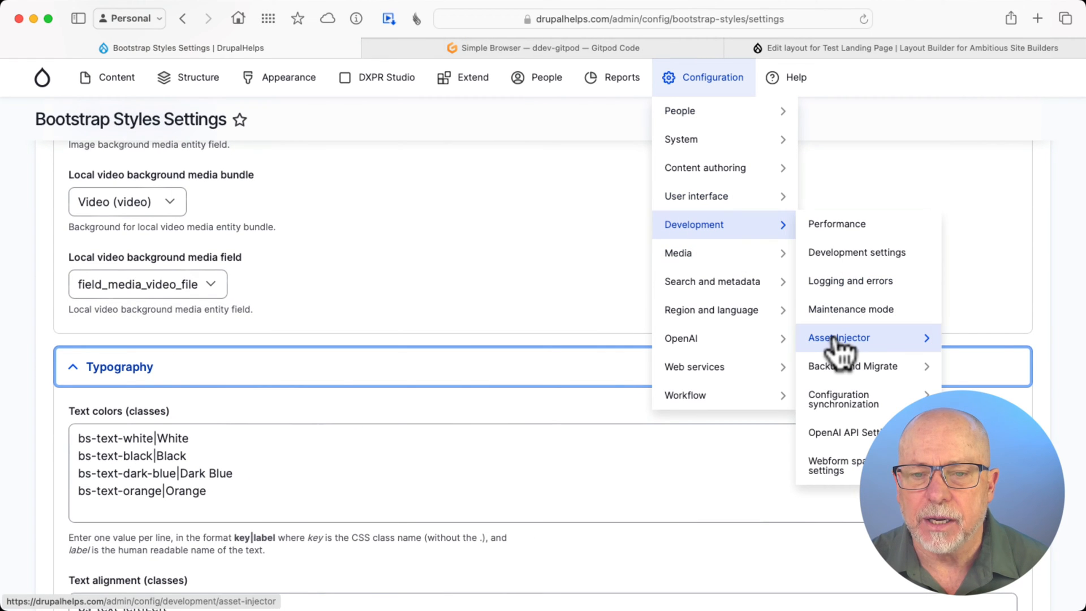
{"action": "mouse_move", "coordinate": [839, 337]}
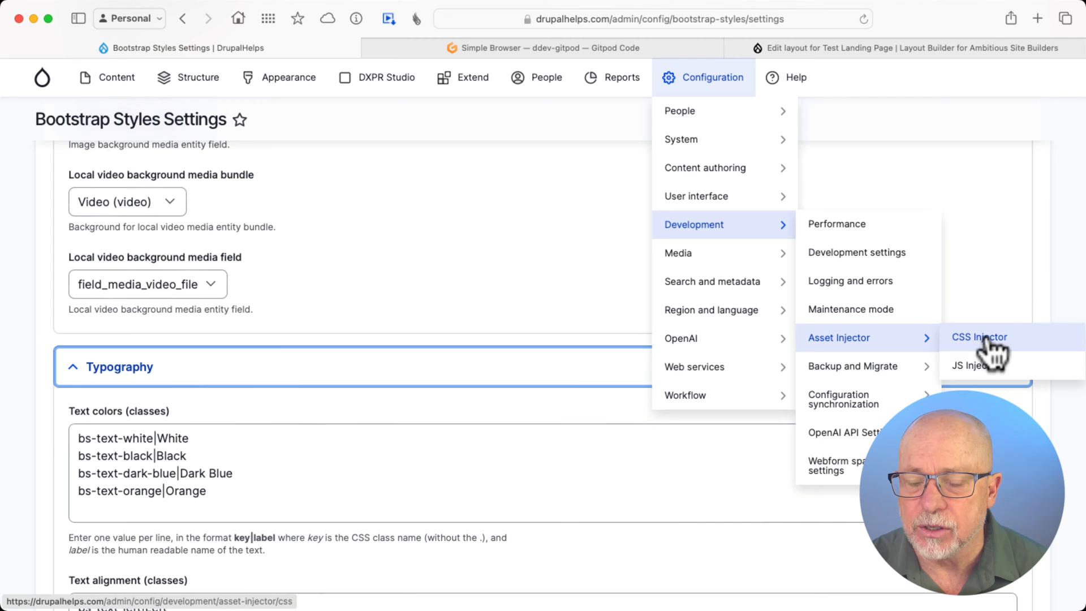
Go to Asset Injector > CSS Injector and edit the Bootstrap Styles injector
{"action": "left_click", "coordinate": [979, 337]}
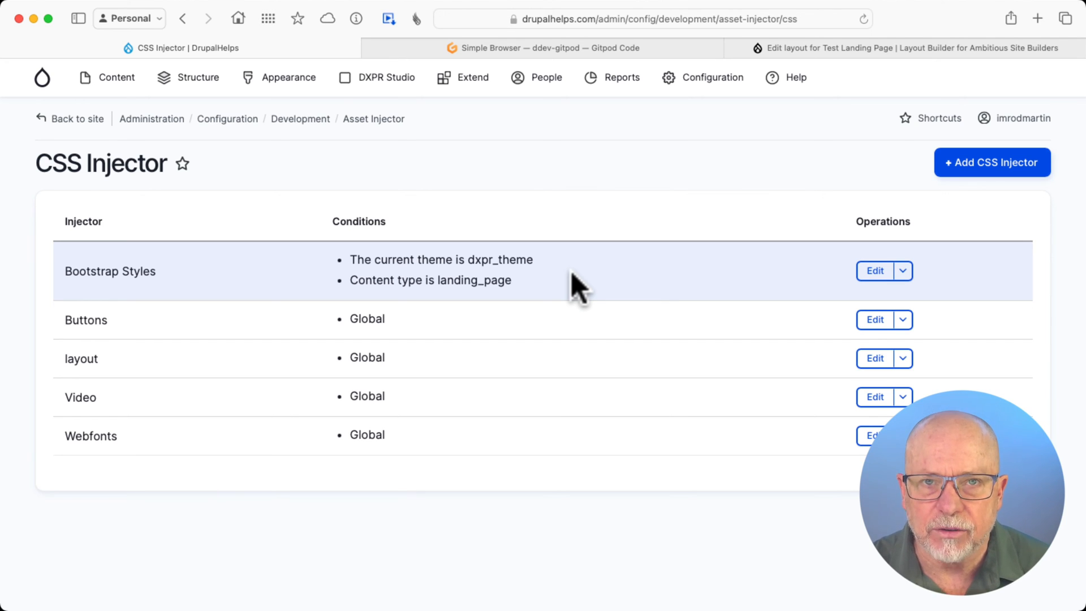
{"action": "left_click", "coordinate": [874, 270]}
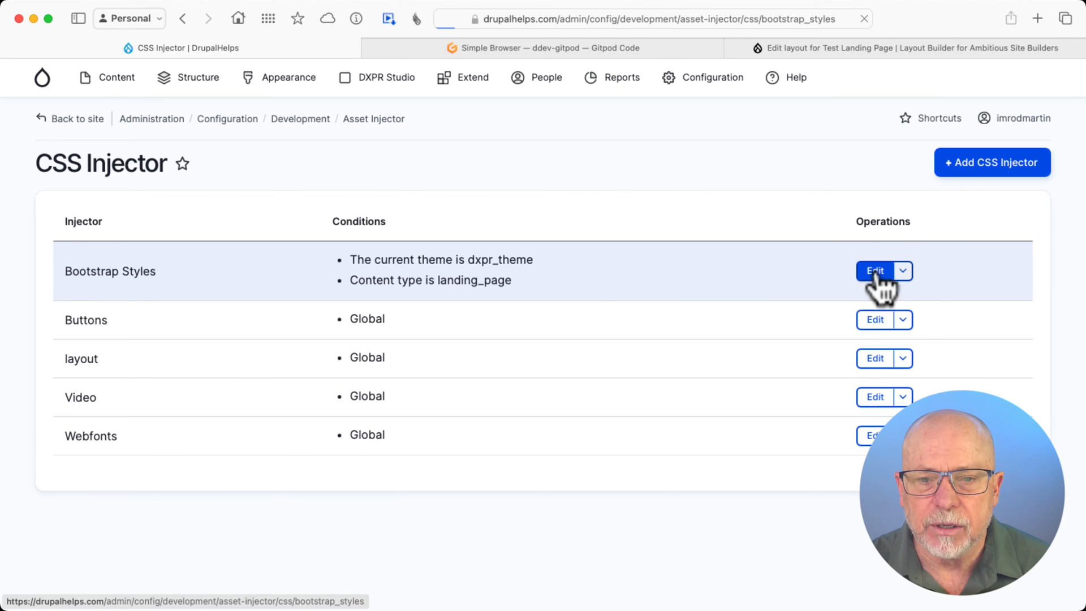
Review the bs-bg and bs-text class rules in the injector's CSS and save it
{"action": "left_click", "coordinate": [875, 270]}
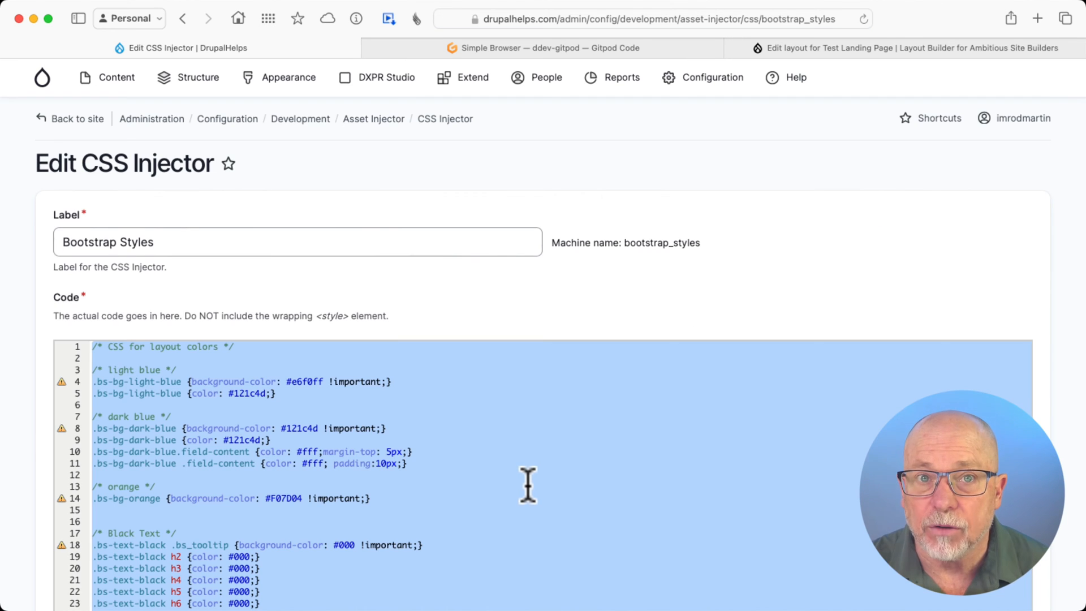
{"action": "scroll", "scroll_direction": "down", "scroll_amount": 3}
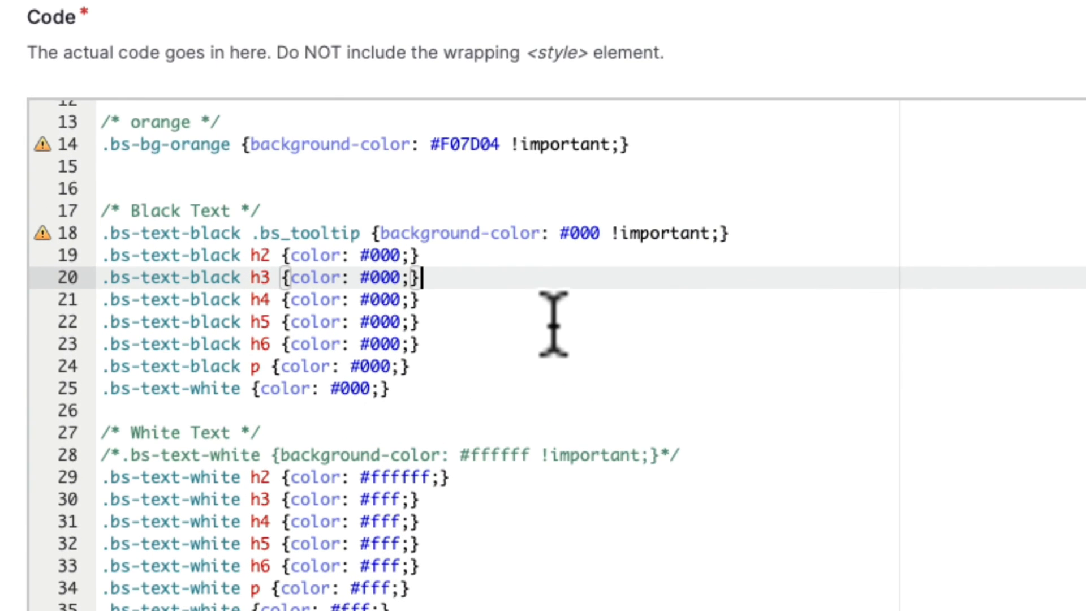
{"action": "scroll", "scroll_direction": "down", "scroll_amount": 3}
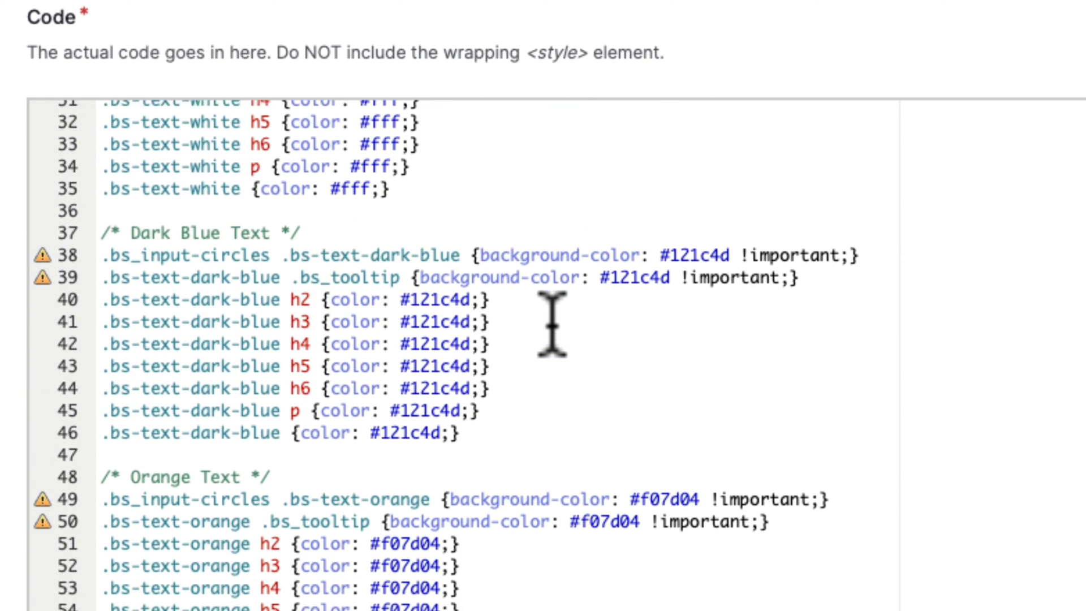
{"action": "scroll", "scroll_direction": "down", "scroll_amount": 3}
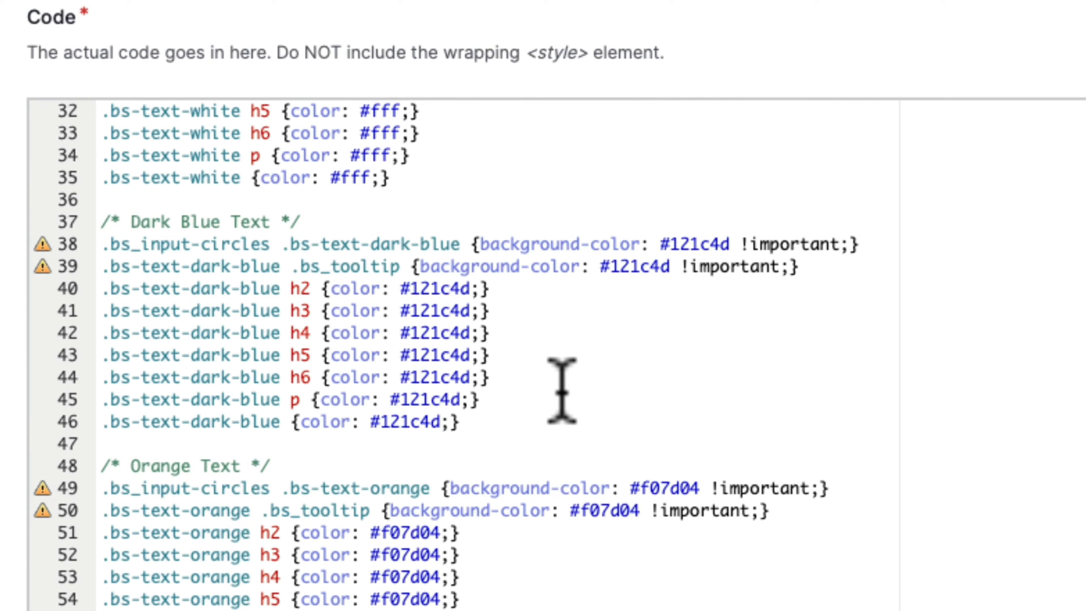
{"action": "scroll", "scroll_direction": "down", "scroll_amount": 3}
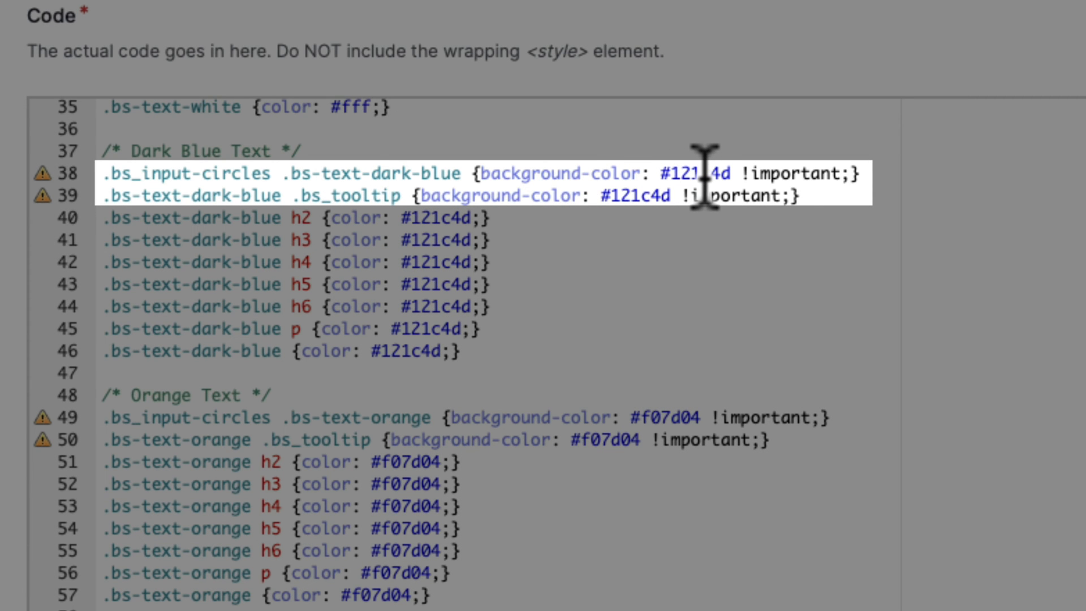
{"action": "mouse_move", "coordinate": [477, 235]}
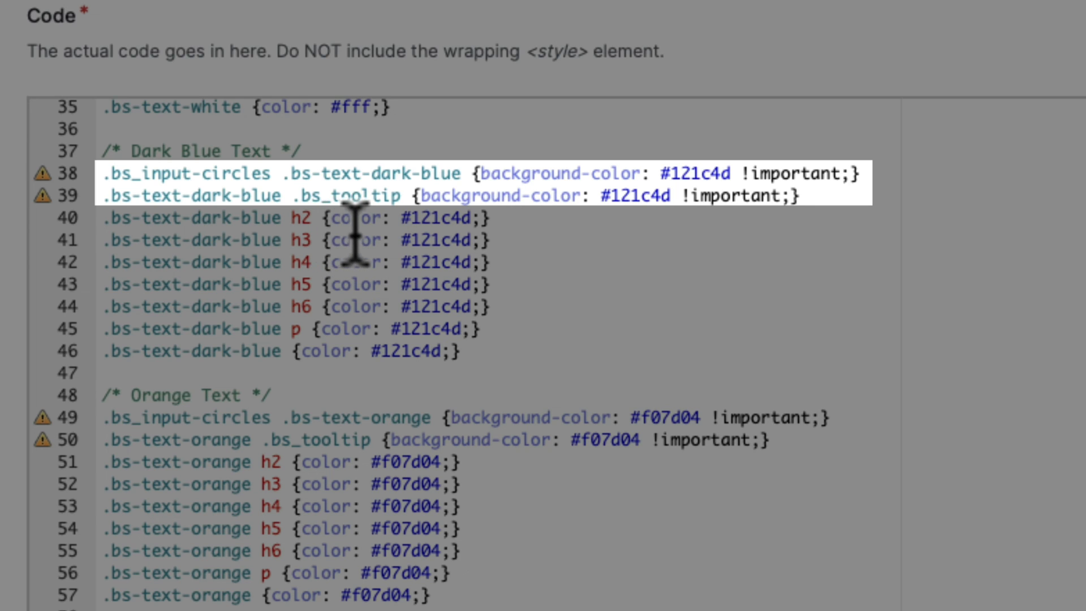
{"action": "mouse_move", "coordinate": [623, 239]}
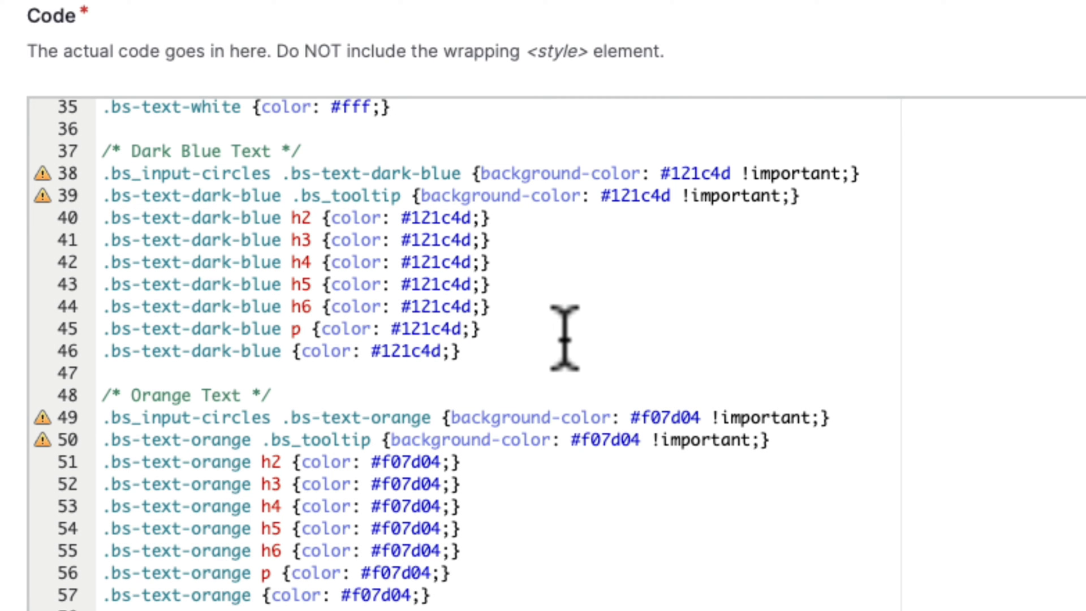
{"action": "mouse_move", "coordinate": [551, 371]}
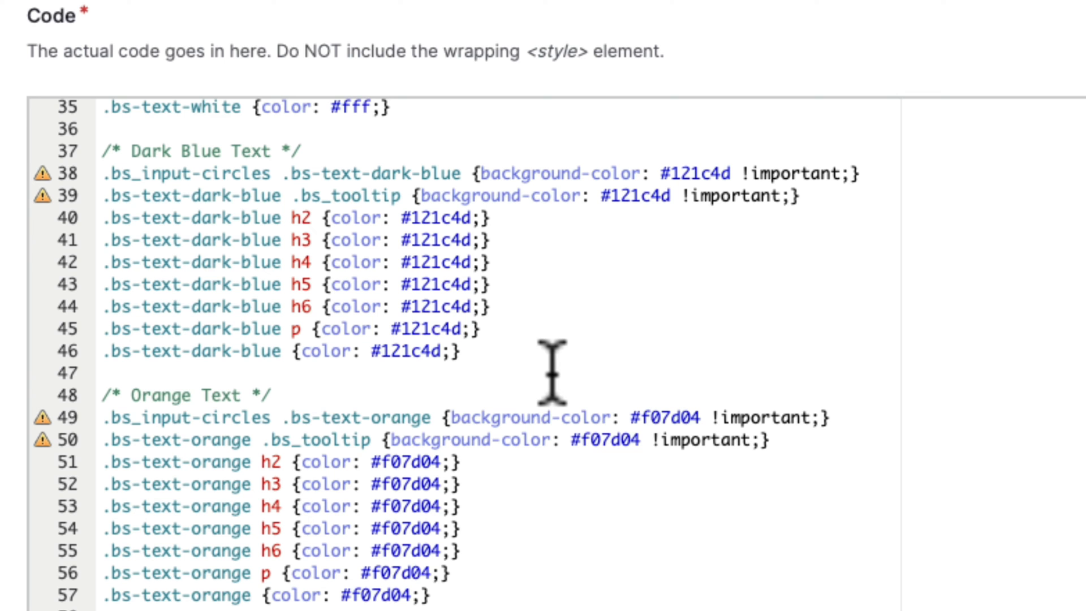
{"action": "scroll", "scroll_direction": "down", "scroll_amount": 3}
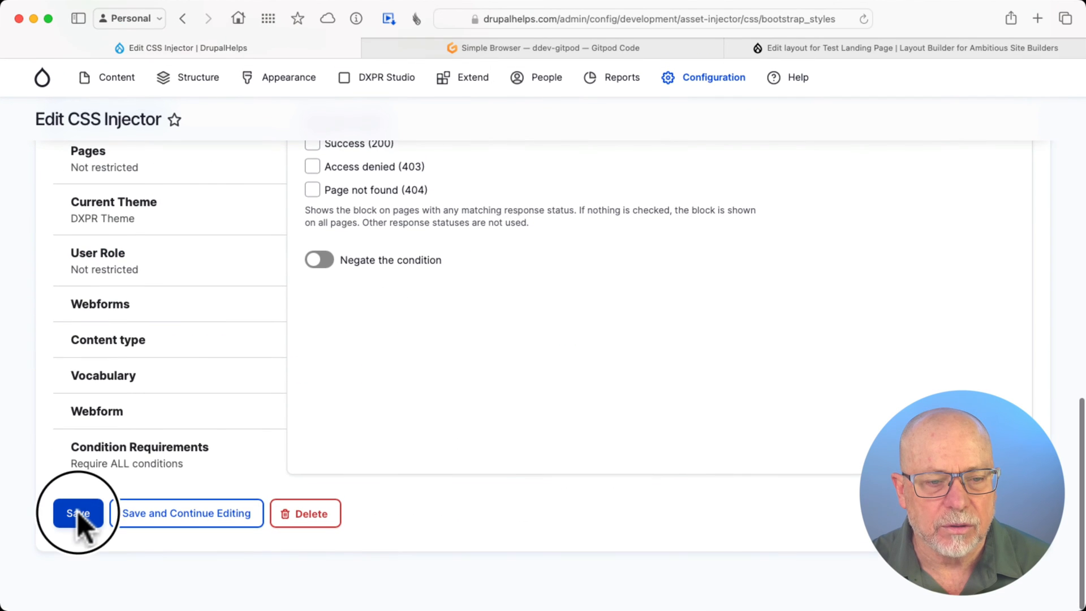
{"action": "left_click", "coordinate": [77, 513]}
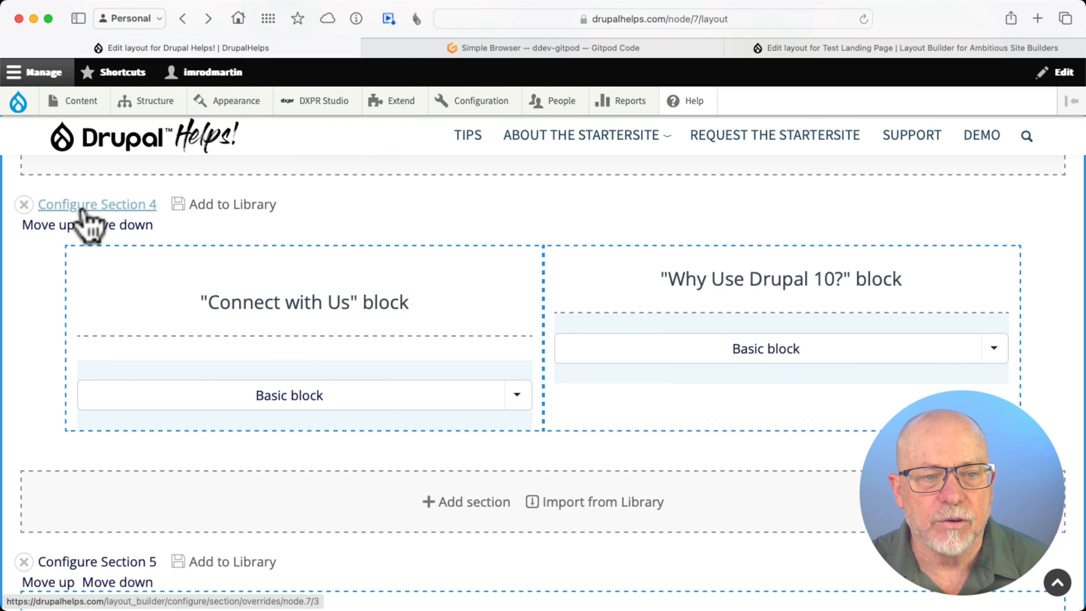
Configure Section 4 and show its Style background colour and typography text colour swatches
{"action": "left_click", "coordinate": [98, 204]}
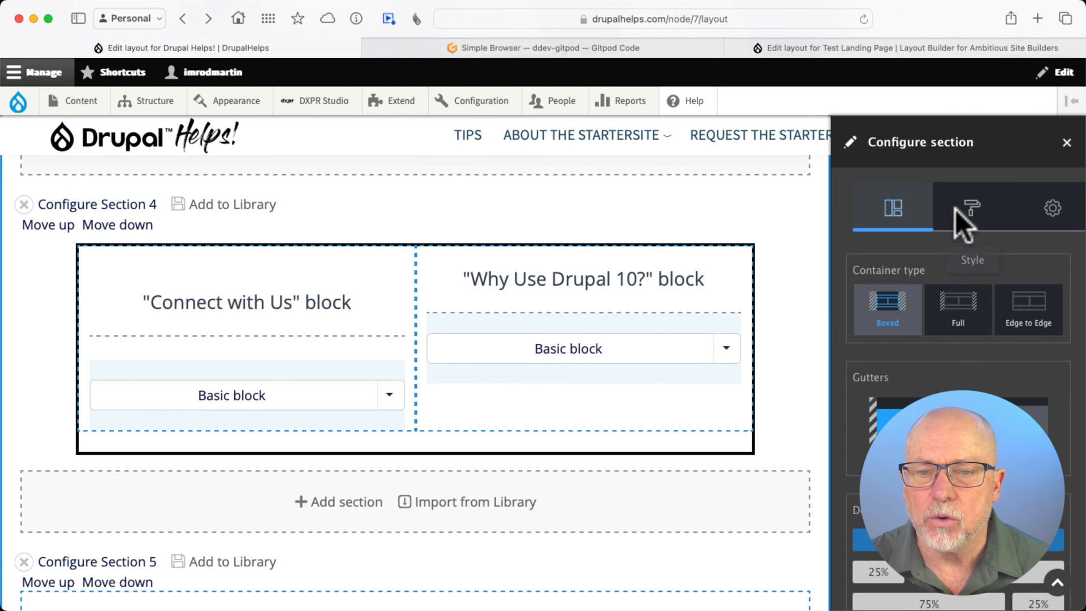
{"action": "left_click", "coordinate": [973, 208]}
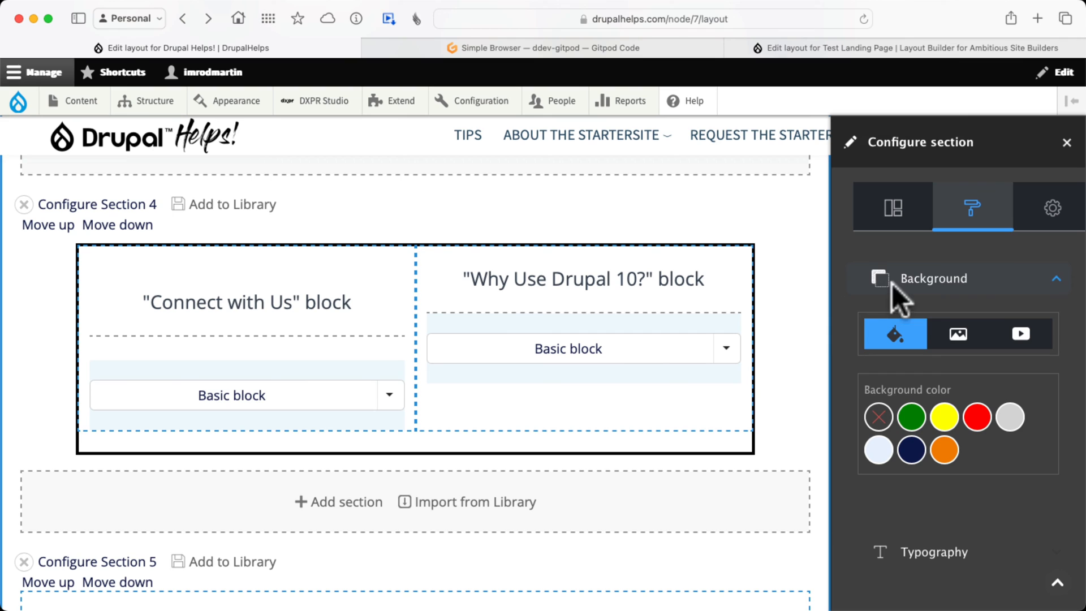
{"action": "scroll", "scroll_direction": "down", "scroll_amount": 3}
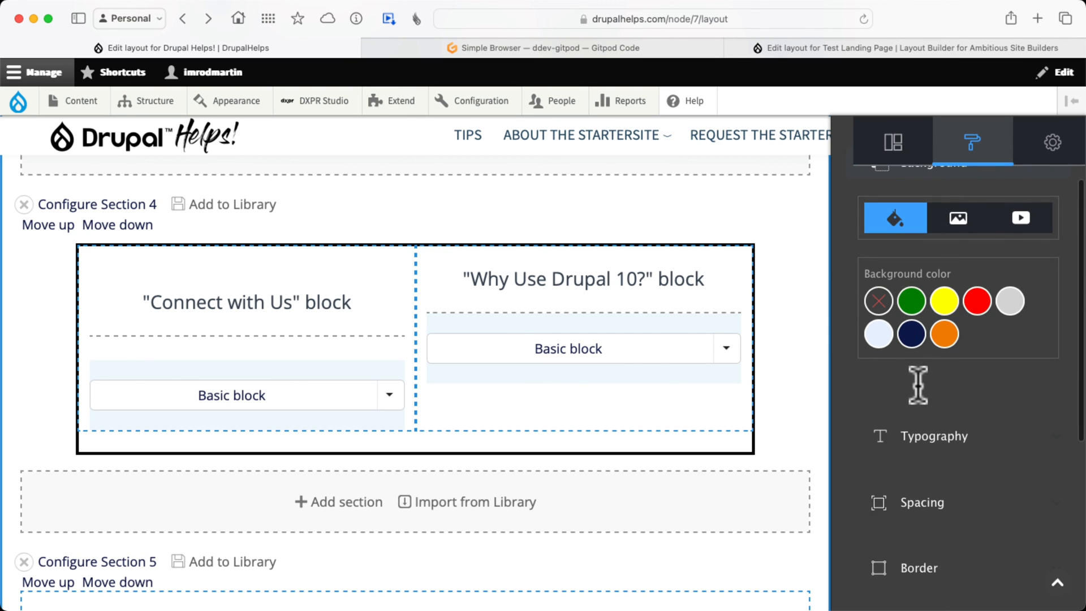
{"action": "left_click", "coordinate": [934, 436]}
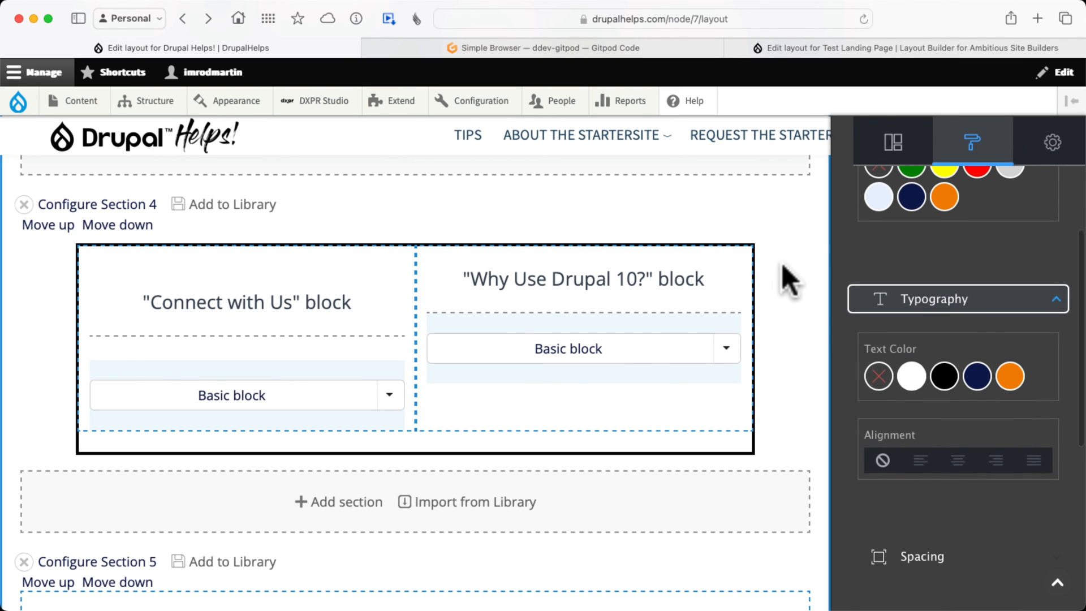
{"action": "mouse_move", "coordinate": [98, 203]}
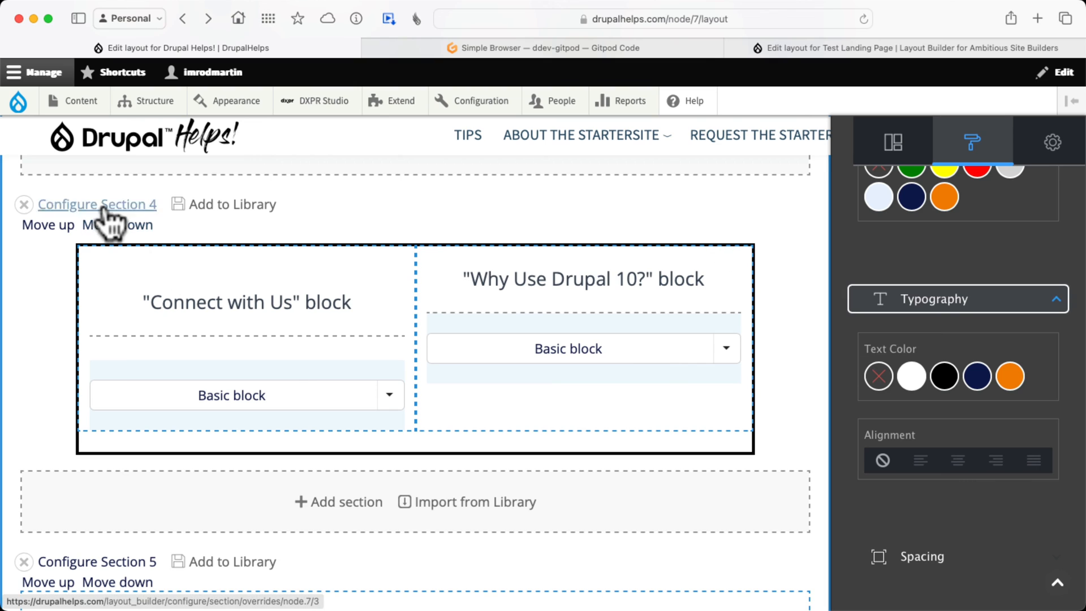
{"action": "mouse_move", "coordinate": [631, 340]}
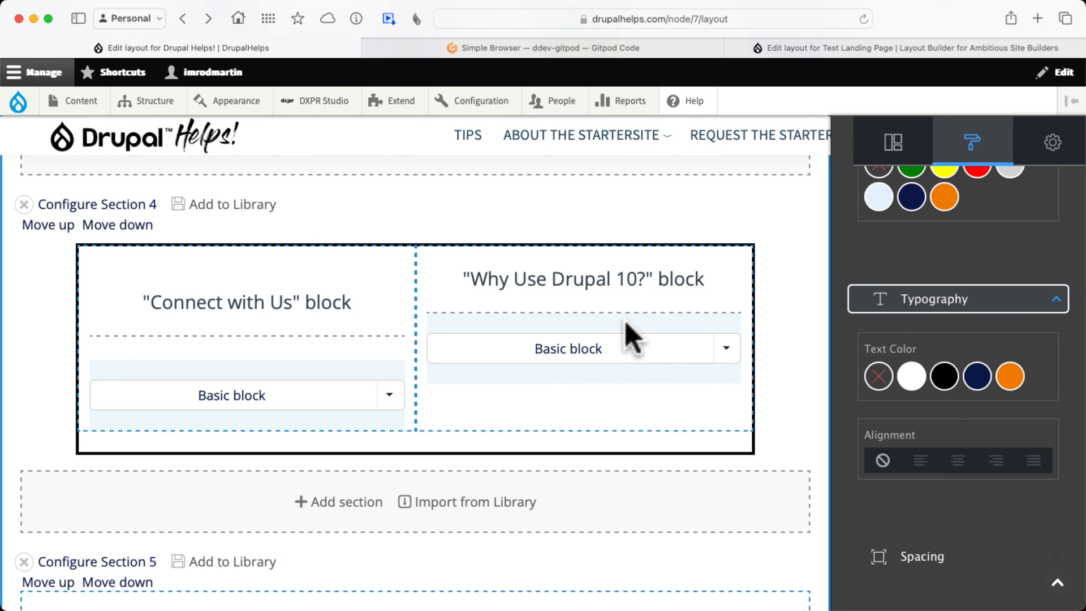